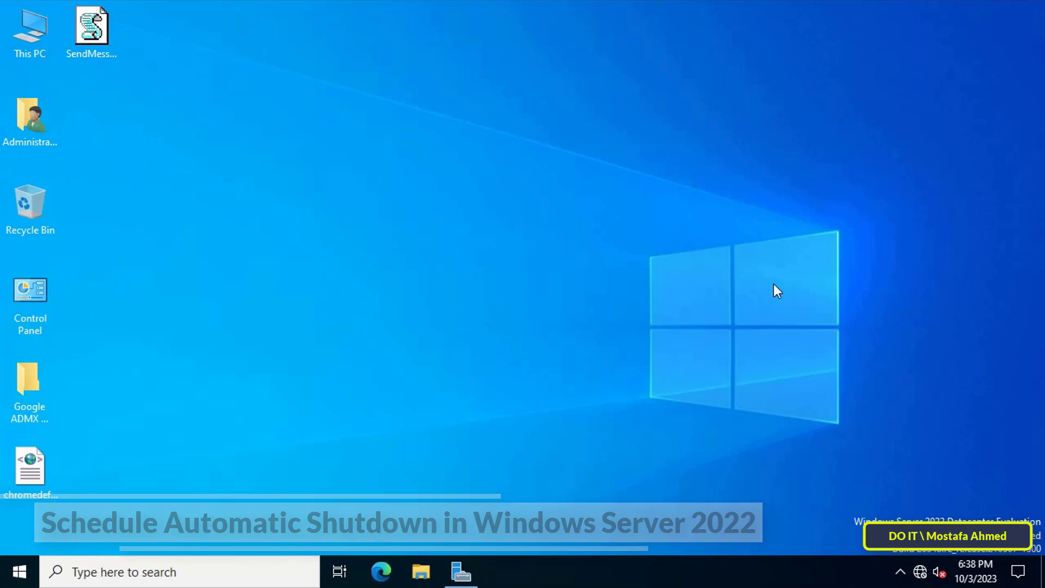
pyautogui.moveTo(567, 419)
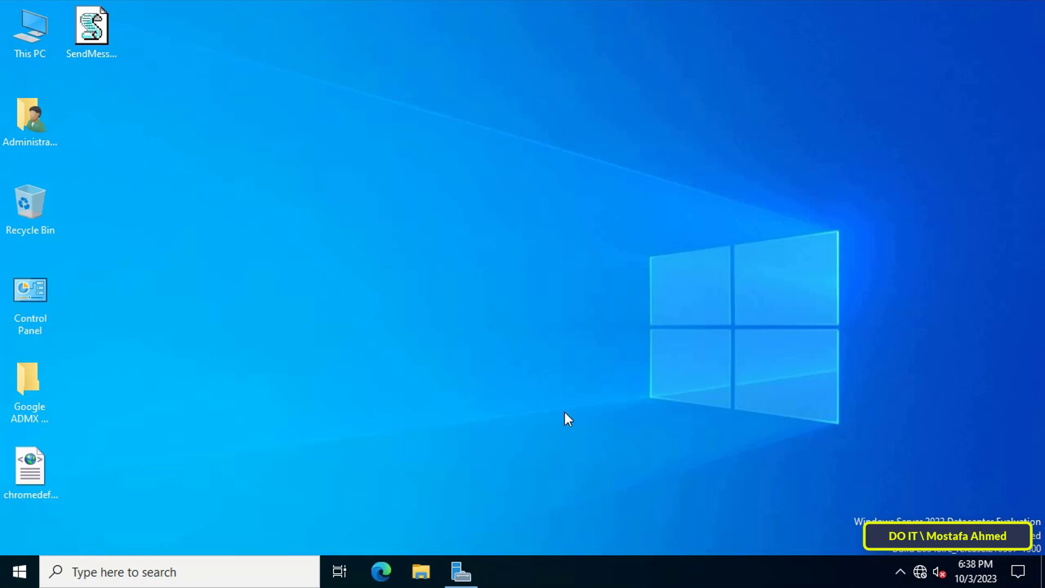
# Launch Task Scheduler from the Server Manager Tools menu
pyautogui.click(459, 586)
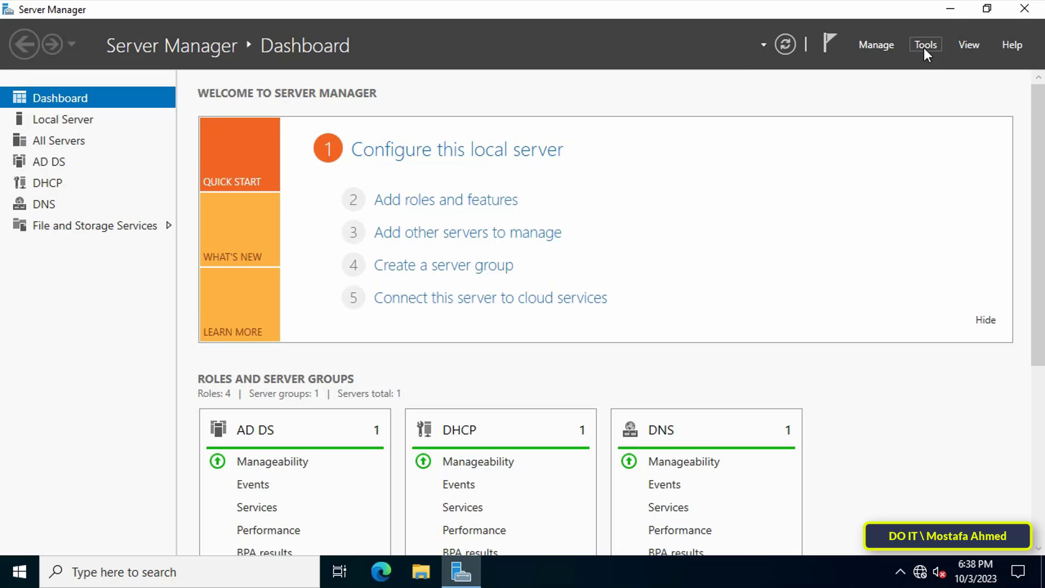
pyautogui.click(926, 45)
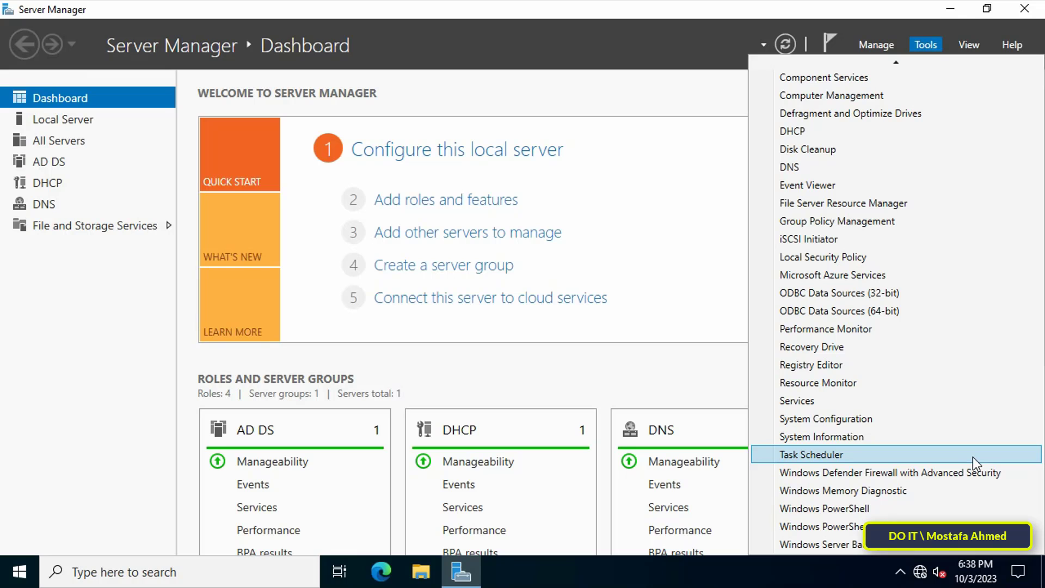
pyautogui.click(812, 455)
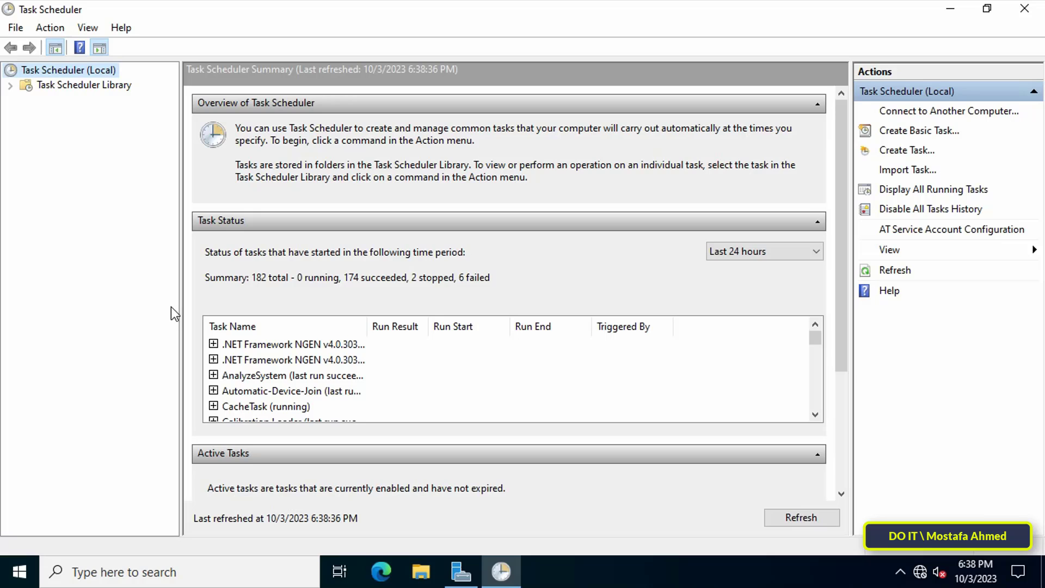
# Select Task Scheduler Library in the console tree to list its tasks
pyautogui.click(85, 86)
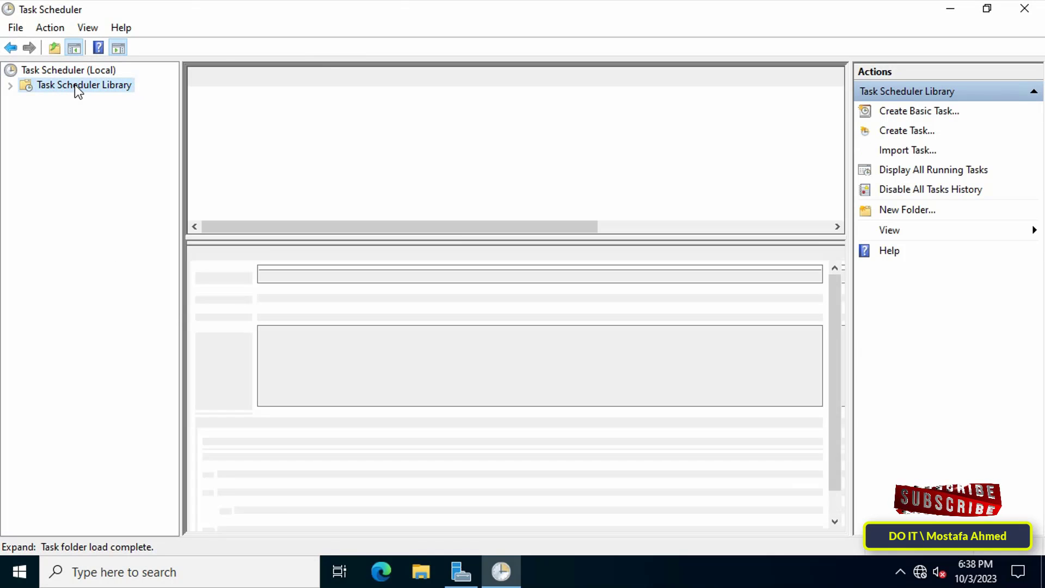
pyautogui.click(83, 86)
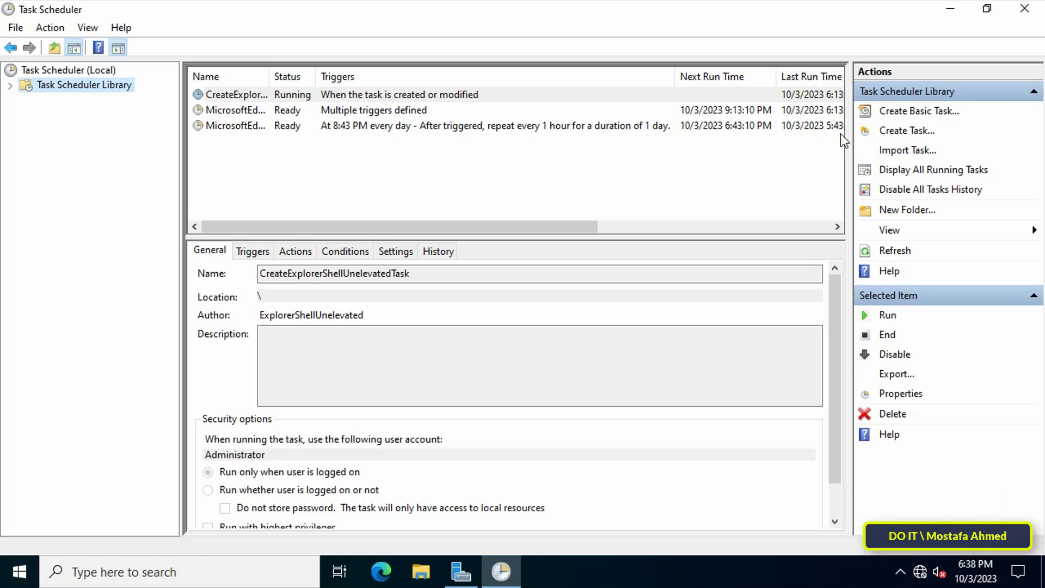
pyautogui.moveTo(924, 134)
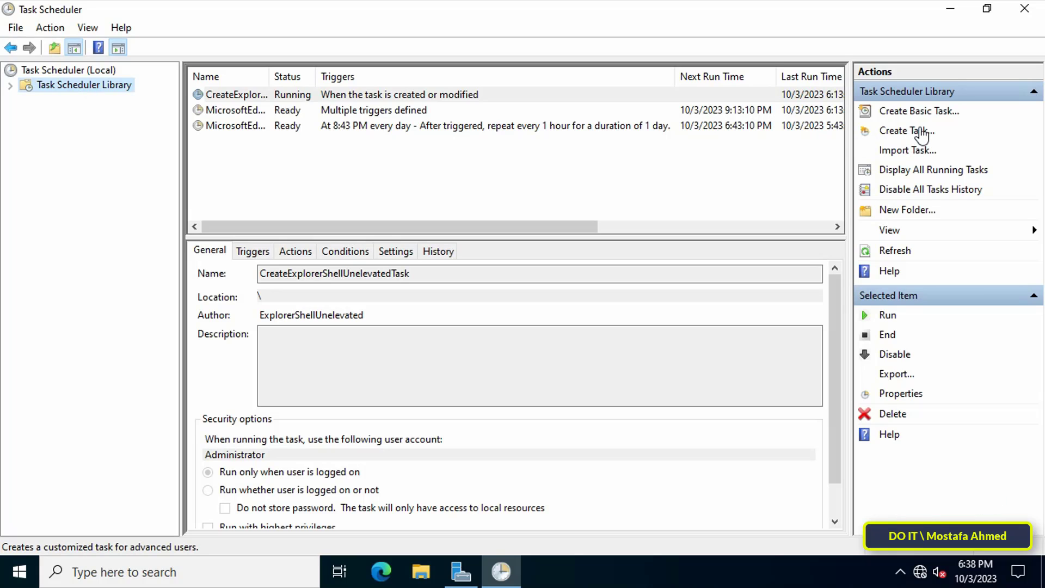
# Create task 'Shutdown', description 'Shutdown My Server', running whether user is logged on or not
pyautogui.click(907, 131)
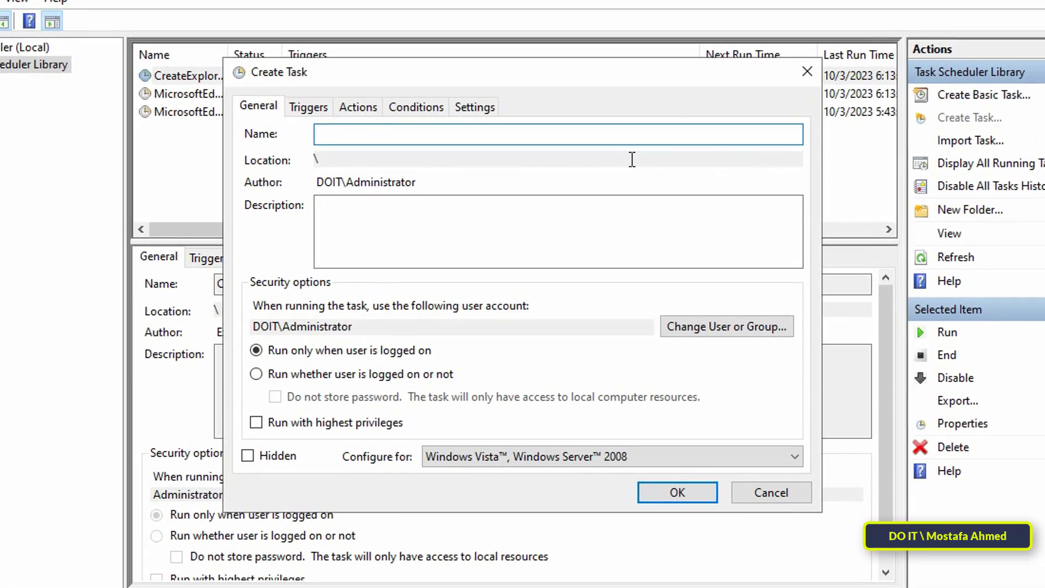
pyautogui.write('S')
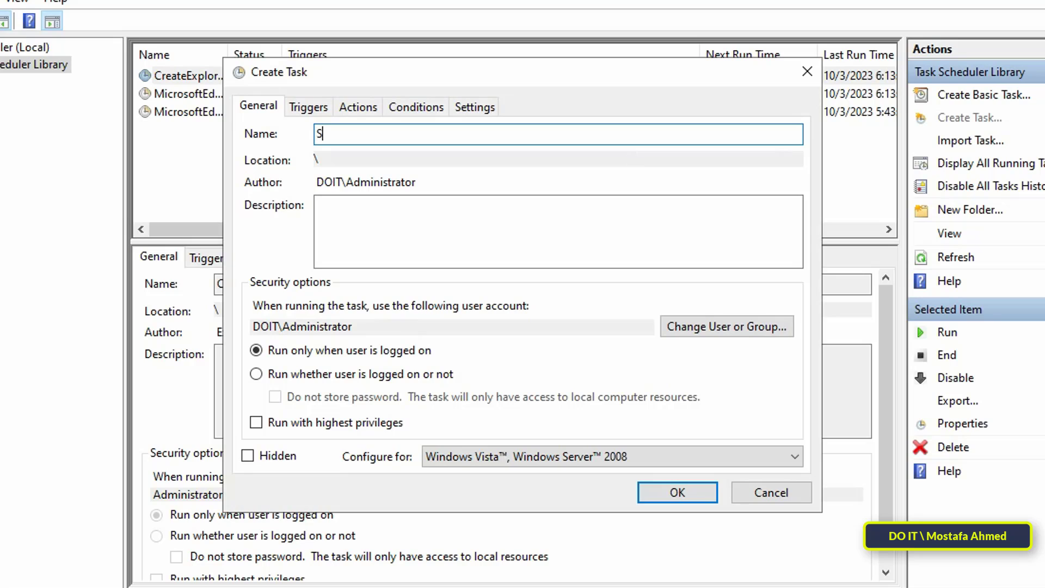
pyautogui.write('hut')
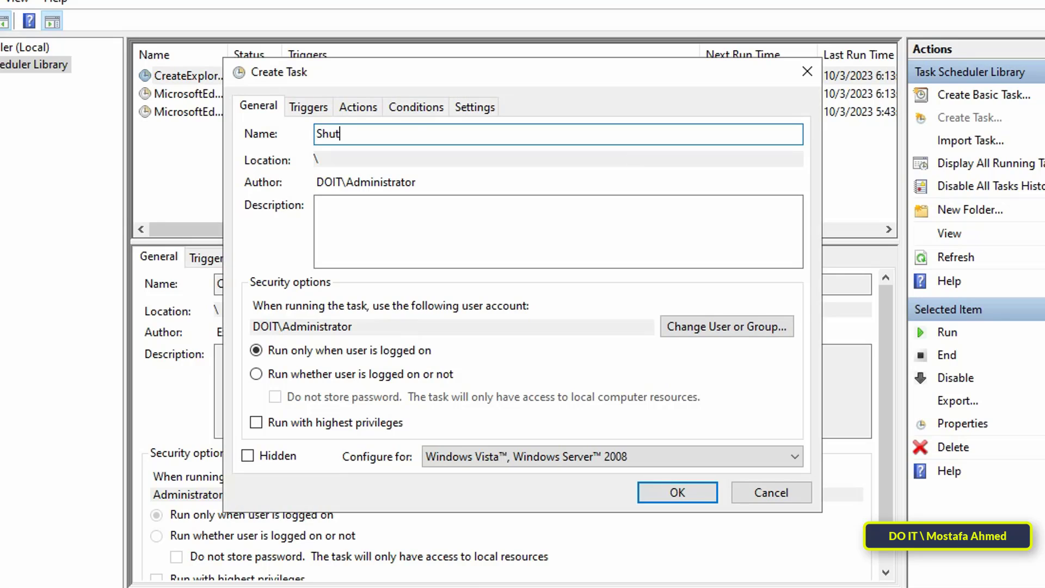
pyautogui.write('down')
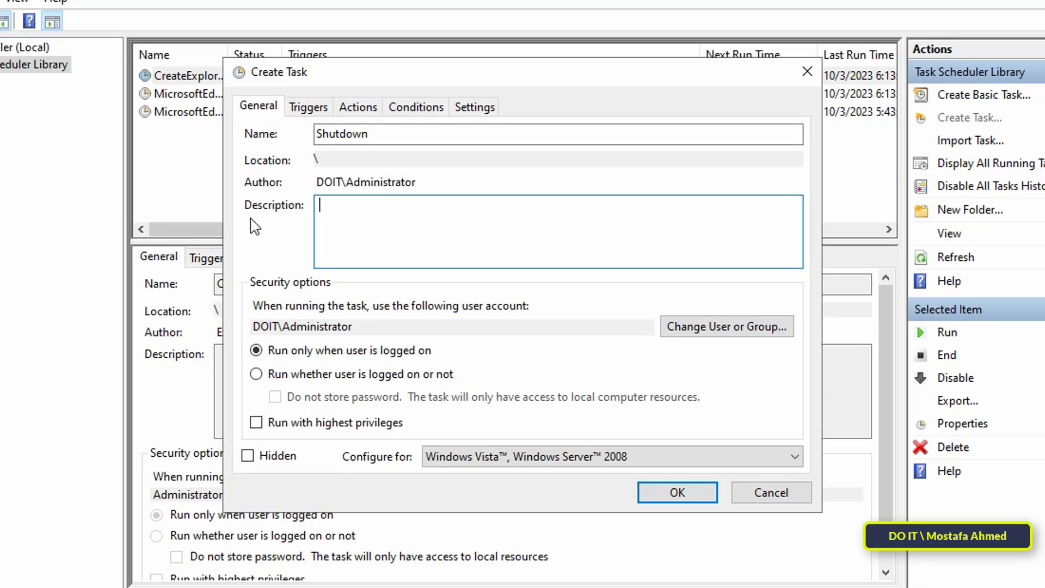
pyautogui.write('S')
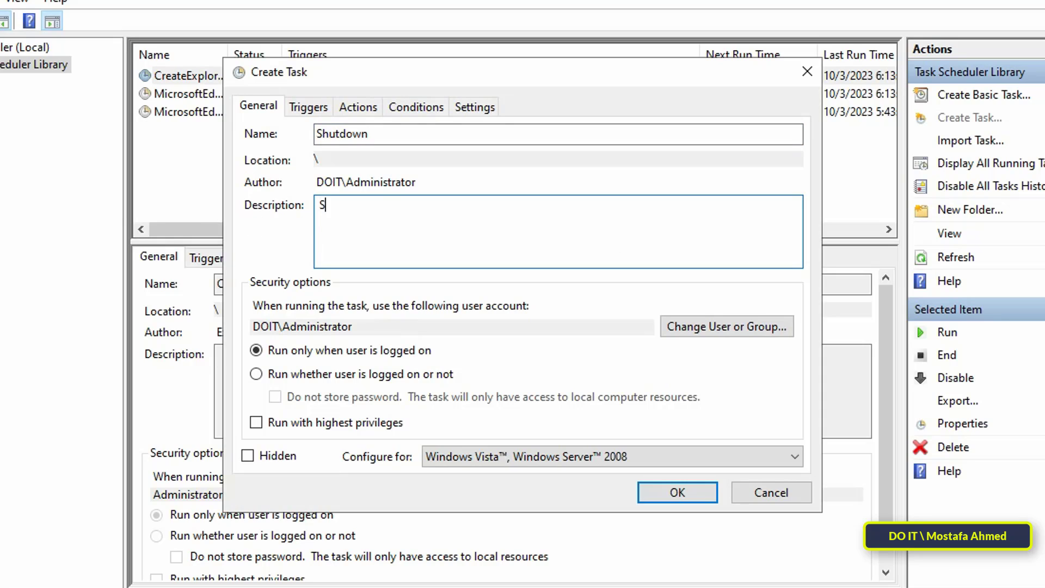
pyautogui.write('hutdown')
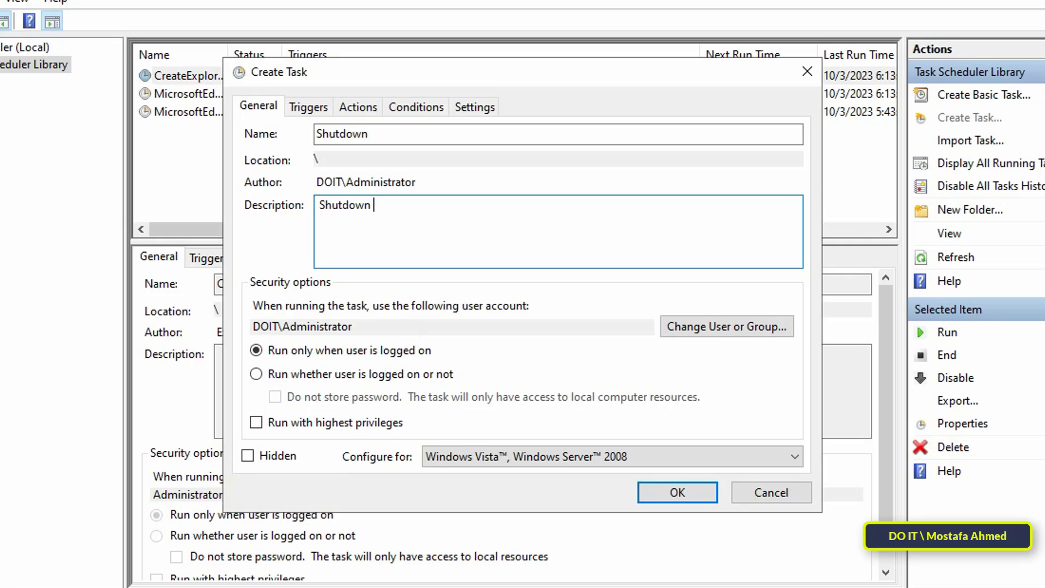
pyautogui.write('My Server')
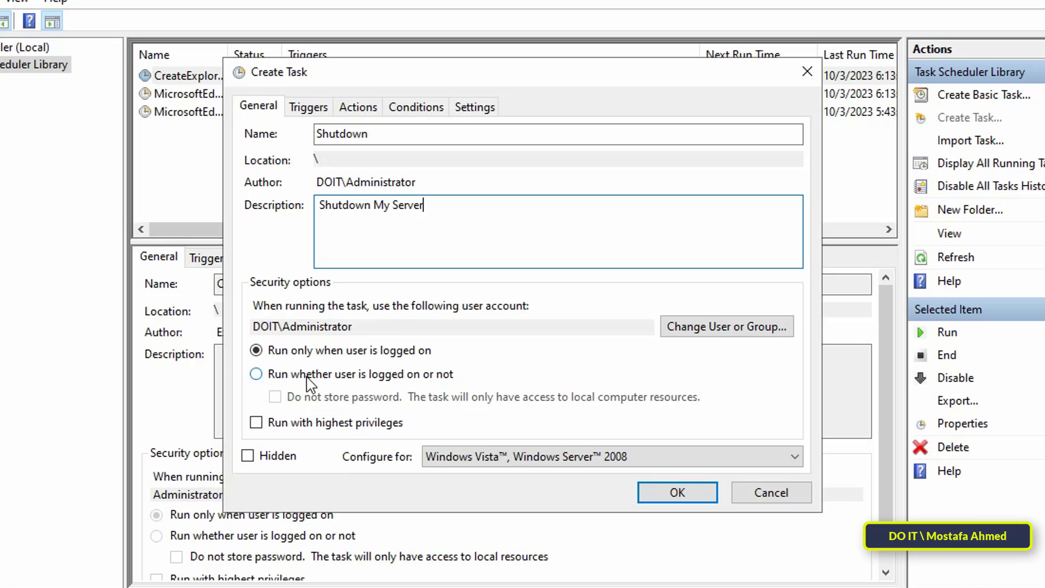
pyautogui.click(256, 374)
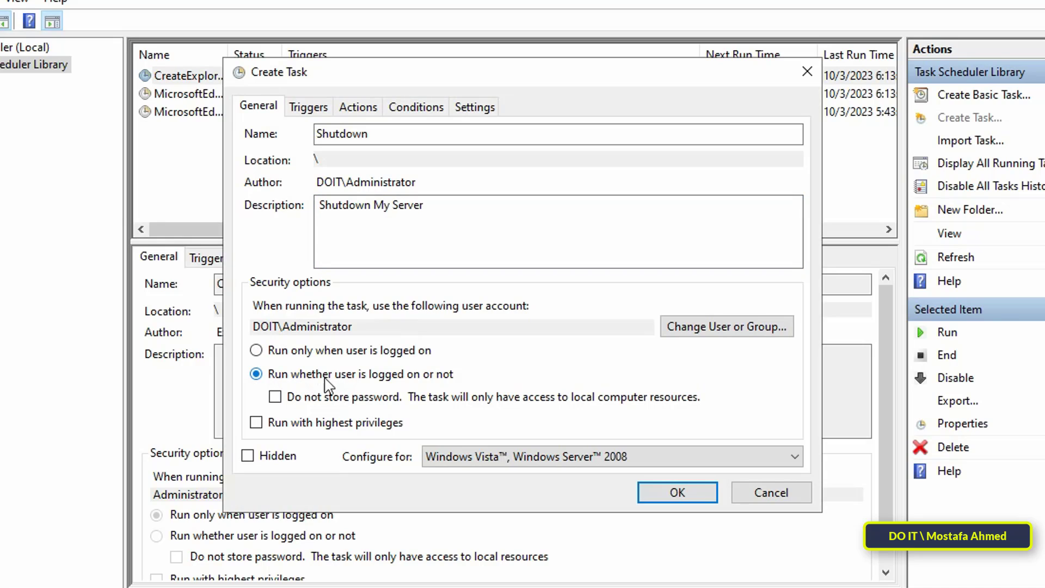
pyautogui.moveTo(461, 389)
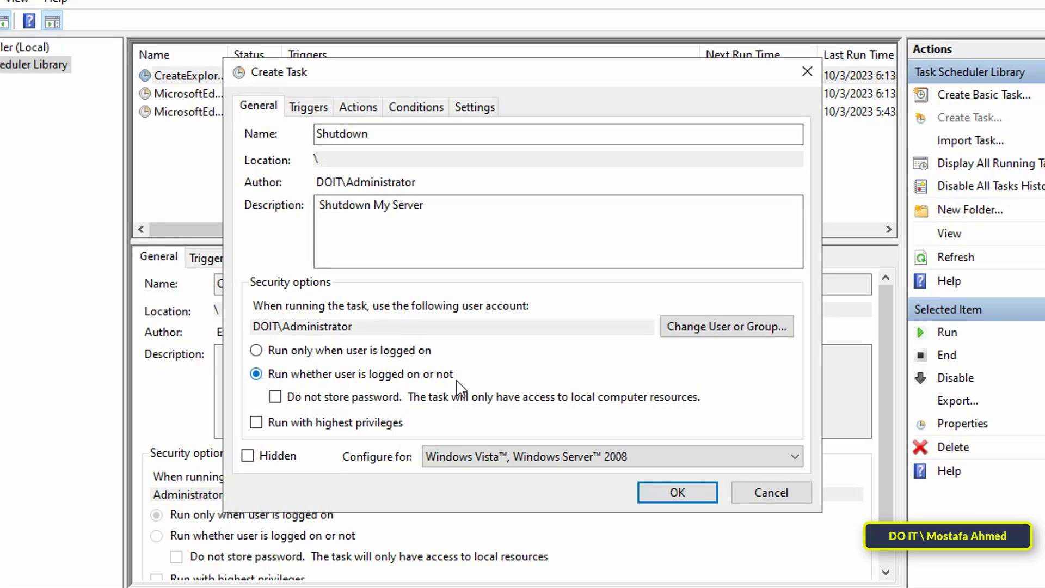
pyautogui.moveTo(309, 112)
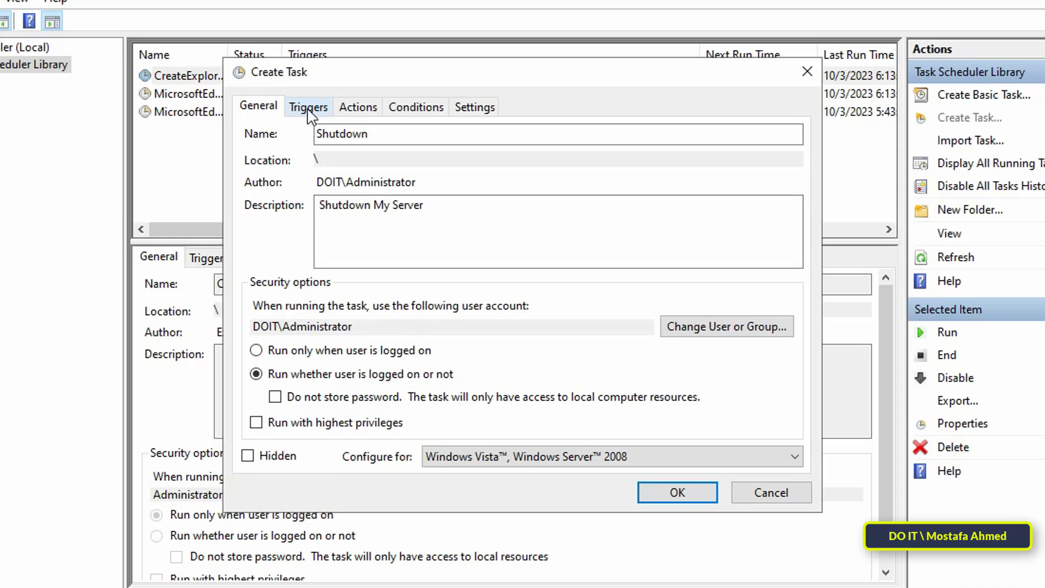
# Add a Daily schedule trigger starting at 11:30 PM
pyautogui.click(308, 107)
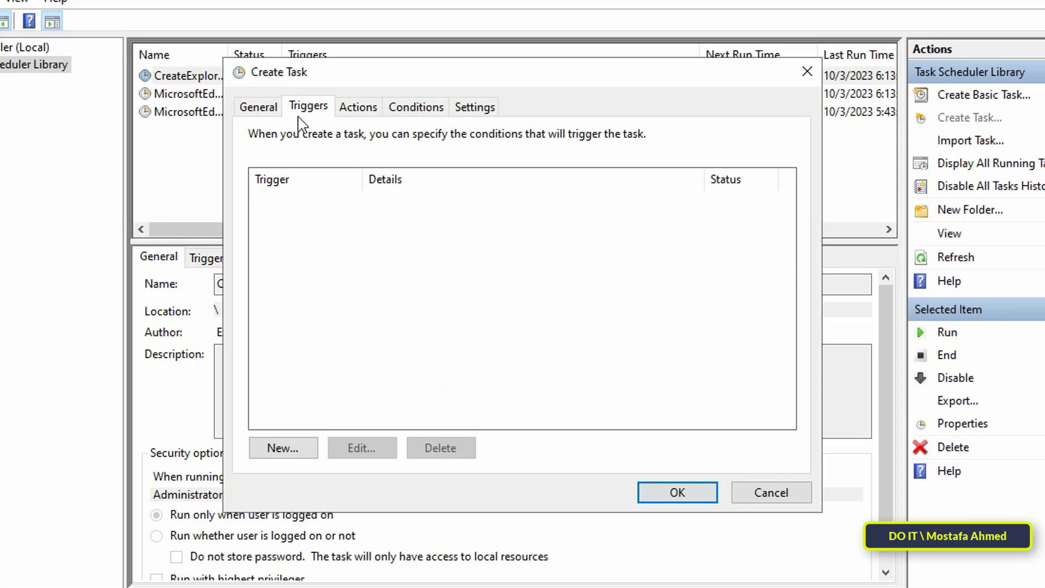
pyautogui.click(284, 448)
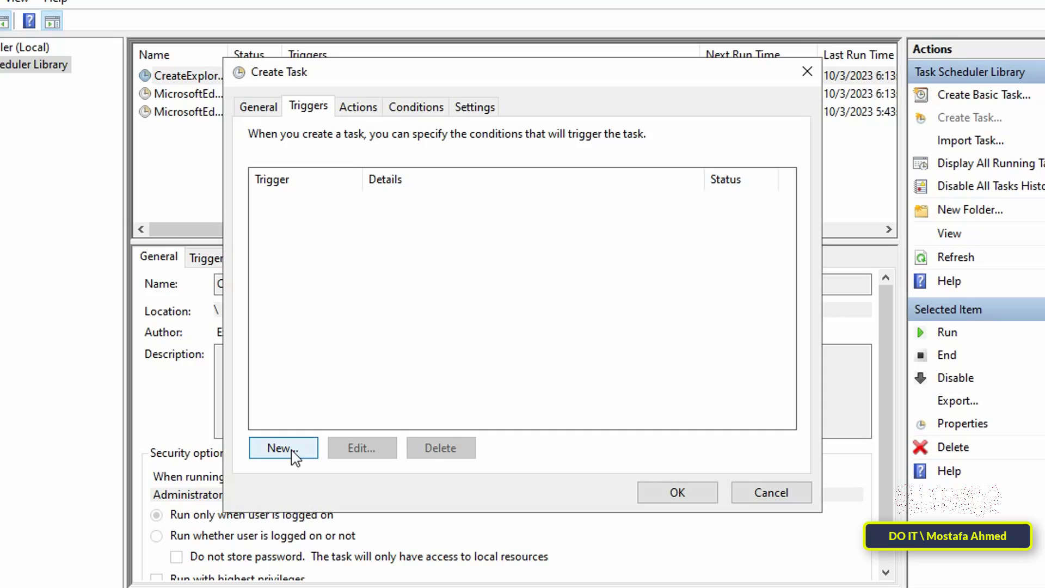
pyautogui.click(283, 448)
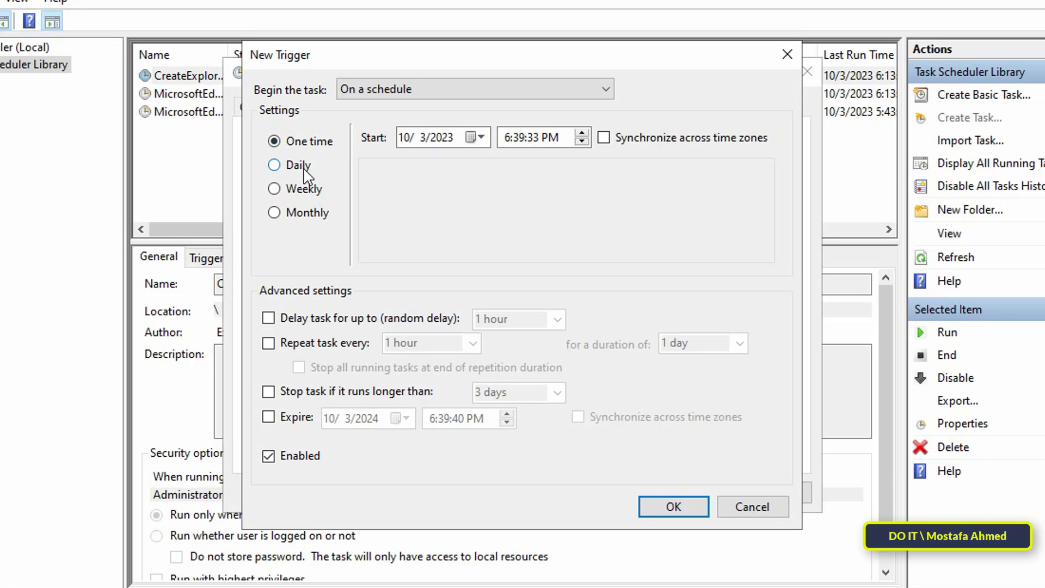
pyautogui.moveTo(302, 204)
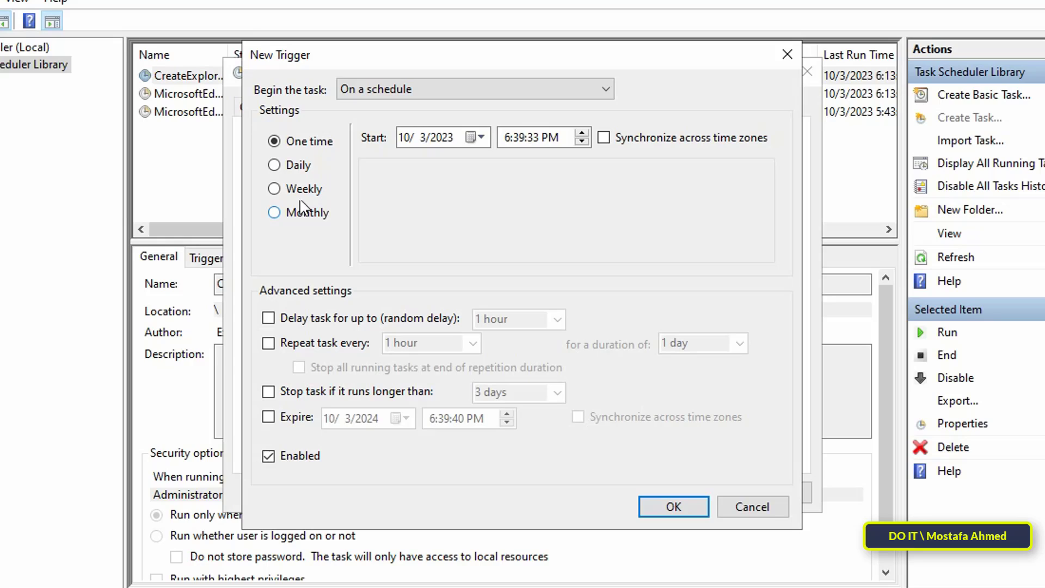
pyautogui.click(273, 165)
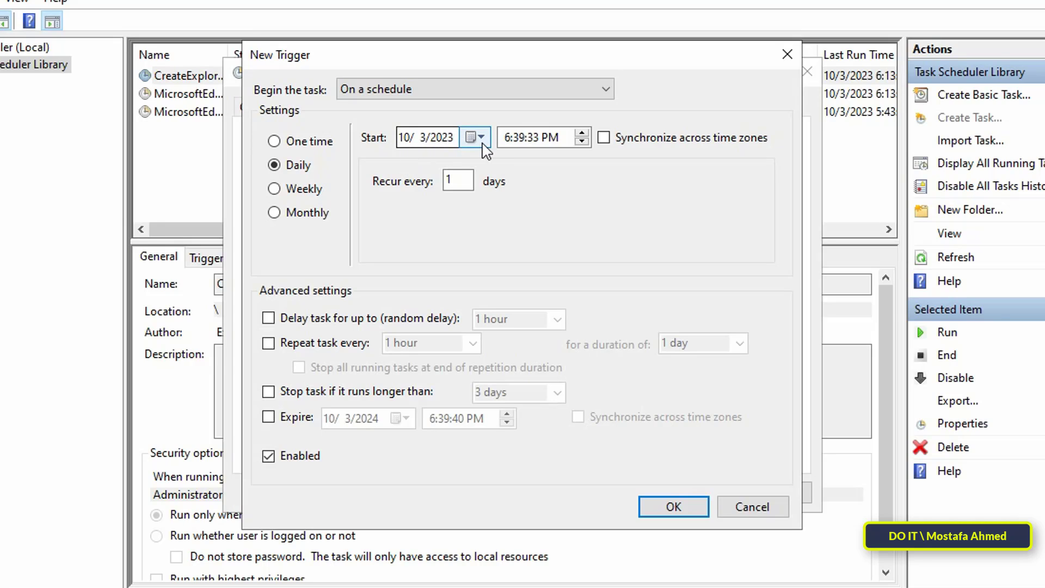
pyautogui.moveTo(538, 152)
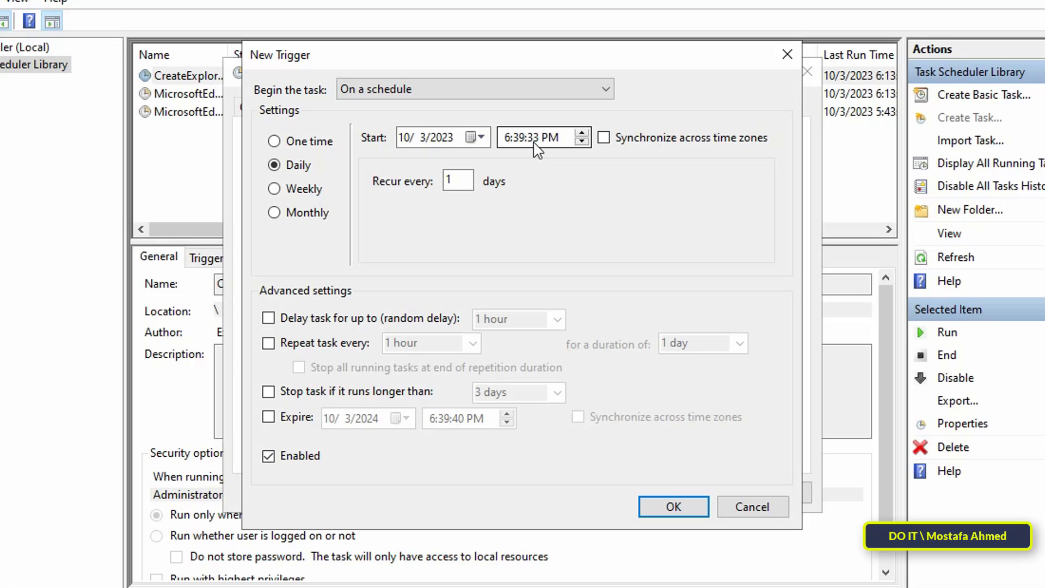
pyautogui.click(507, 138)
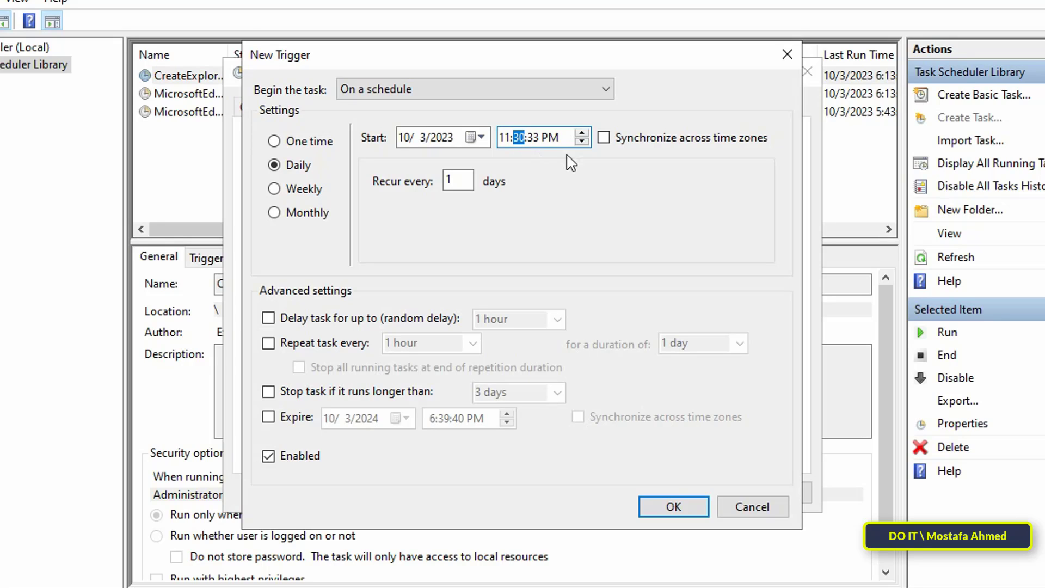
pyautogui.moveTo(527, 218)
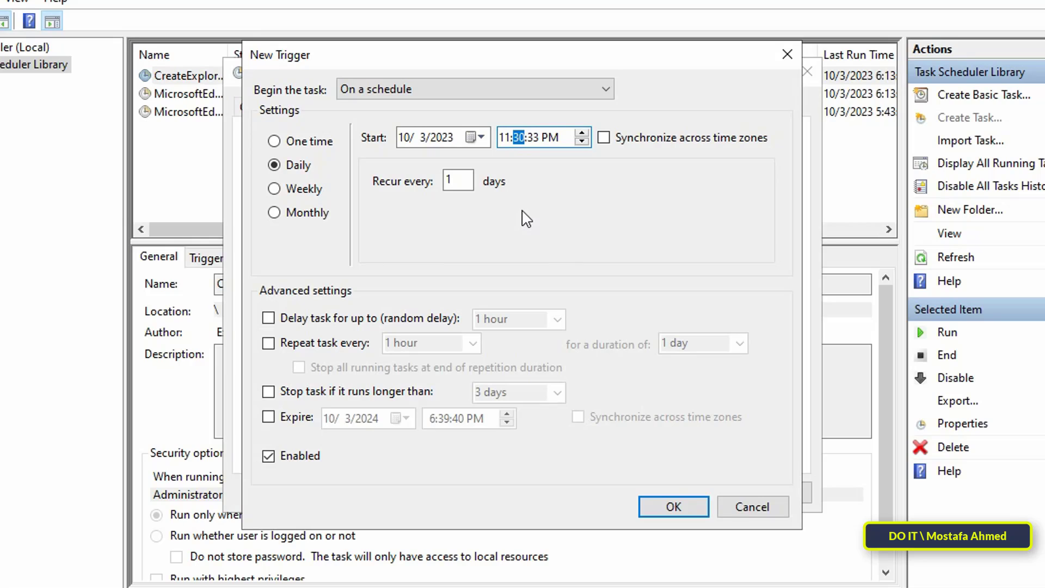
pyautogui.click(673, 506)
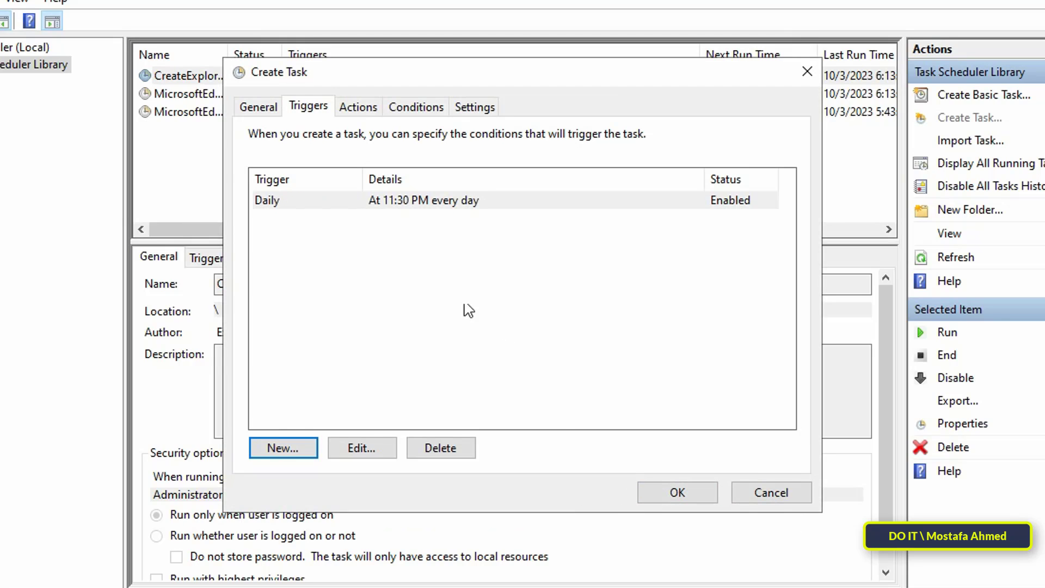
# Add an action running C:\Windows\System32\shutdown.exe with argument /s
pyautogui.click(358, 107)
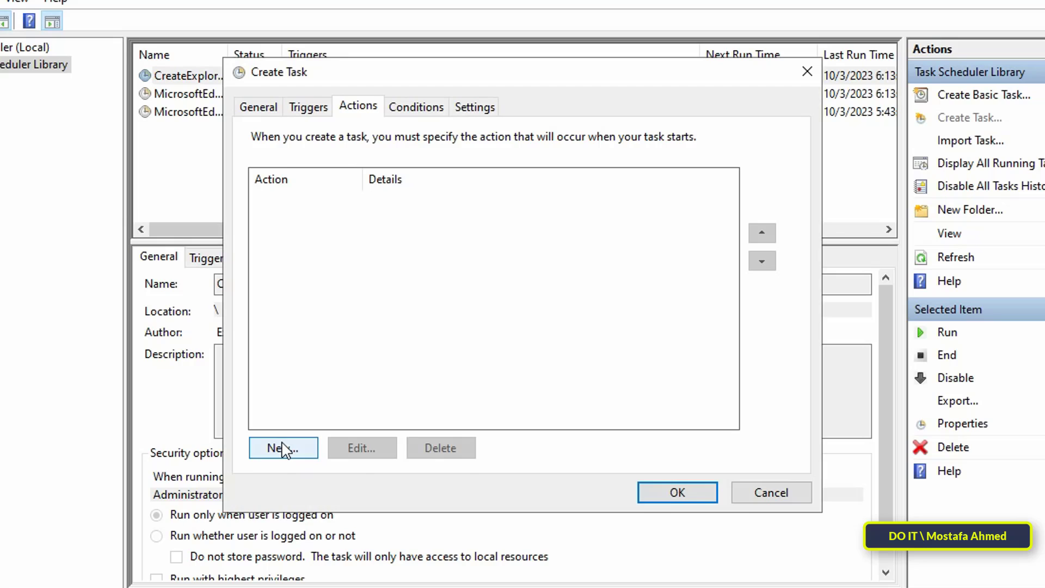
pyautogui.click(283, 448)
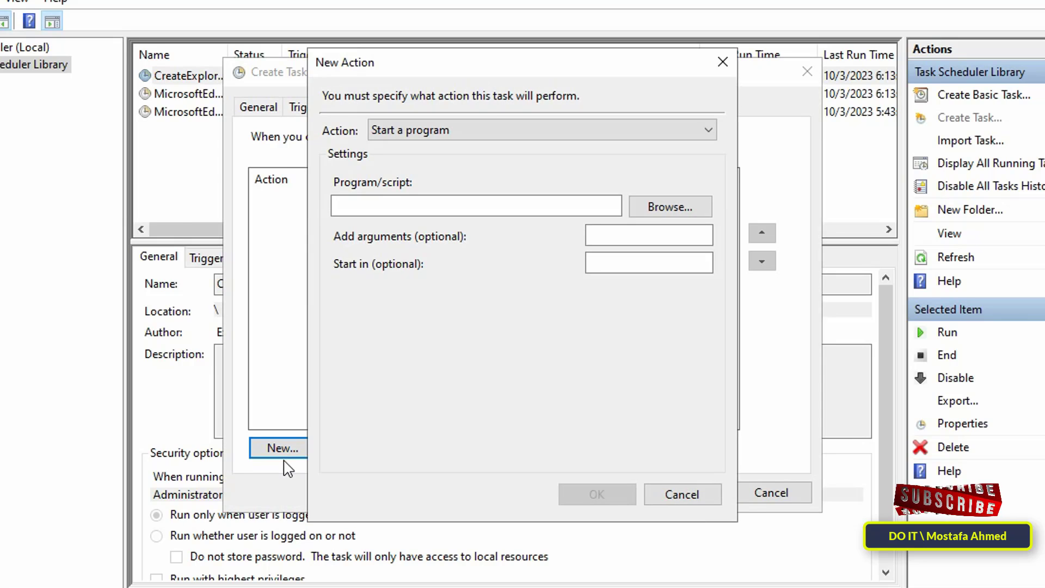
pyautogui.moveTo(482, 163)
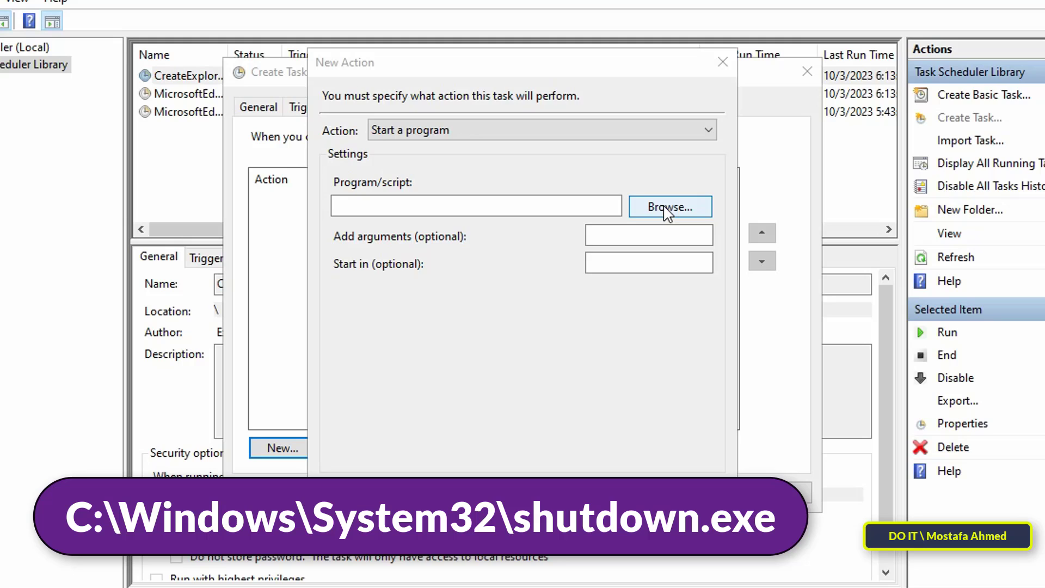
pyautogui.click(669, 206)
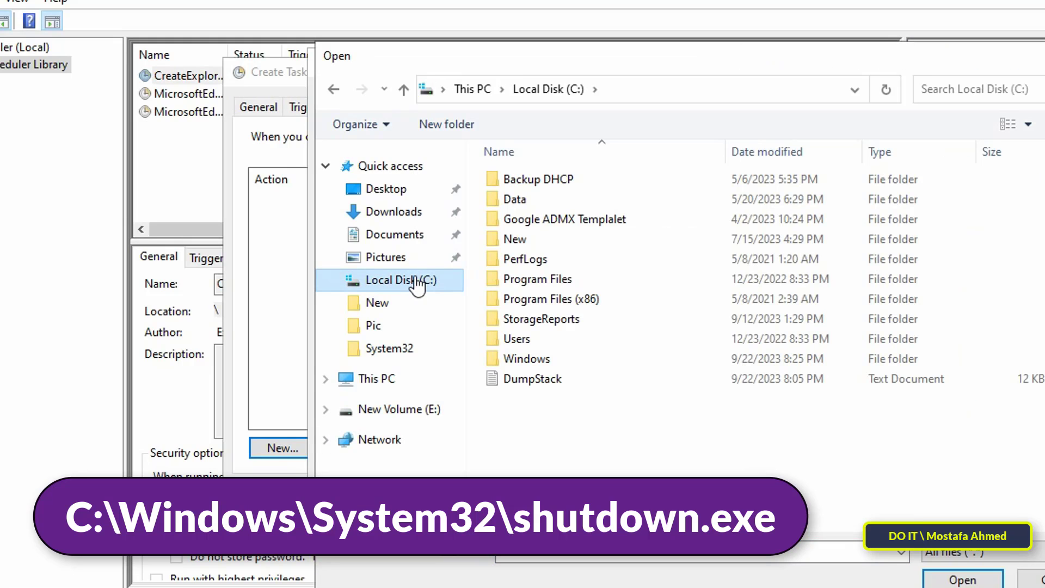
pyautogui.doubleClick(528, 358)
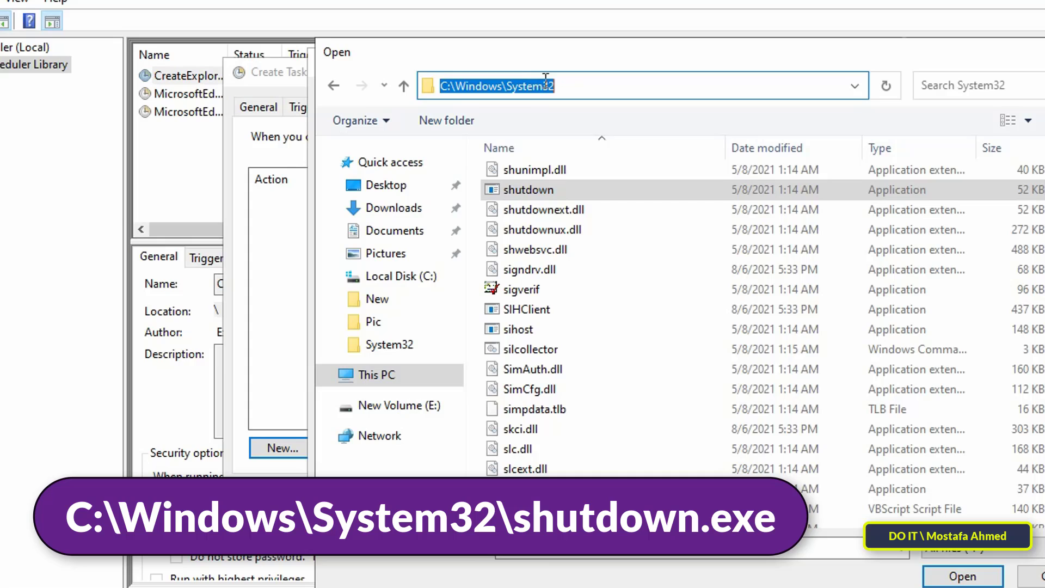
pyautogui.click(963, 576)
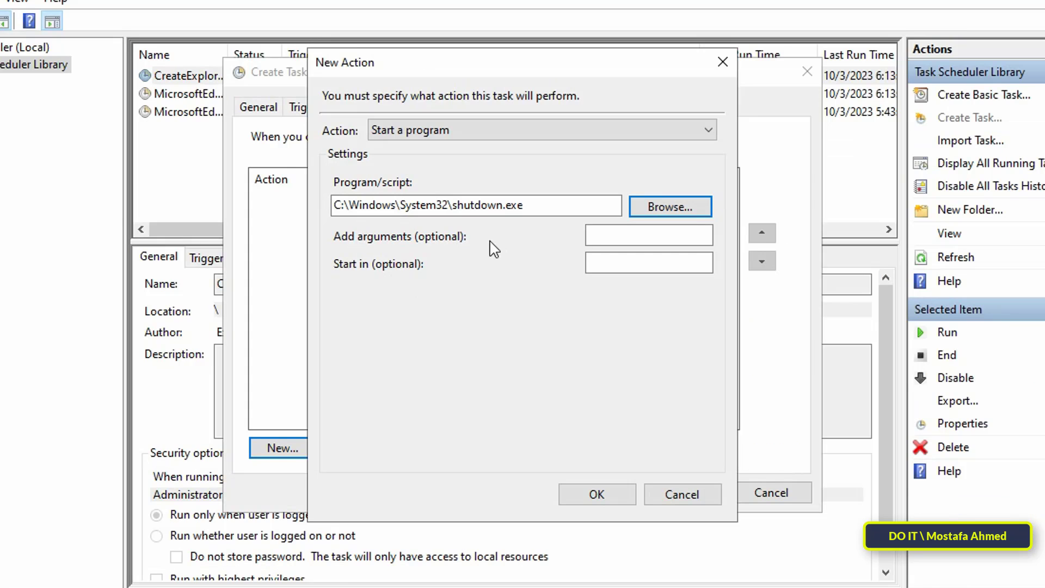
pyautogui.click(649, 235)
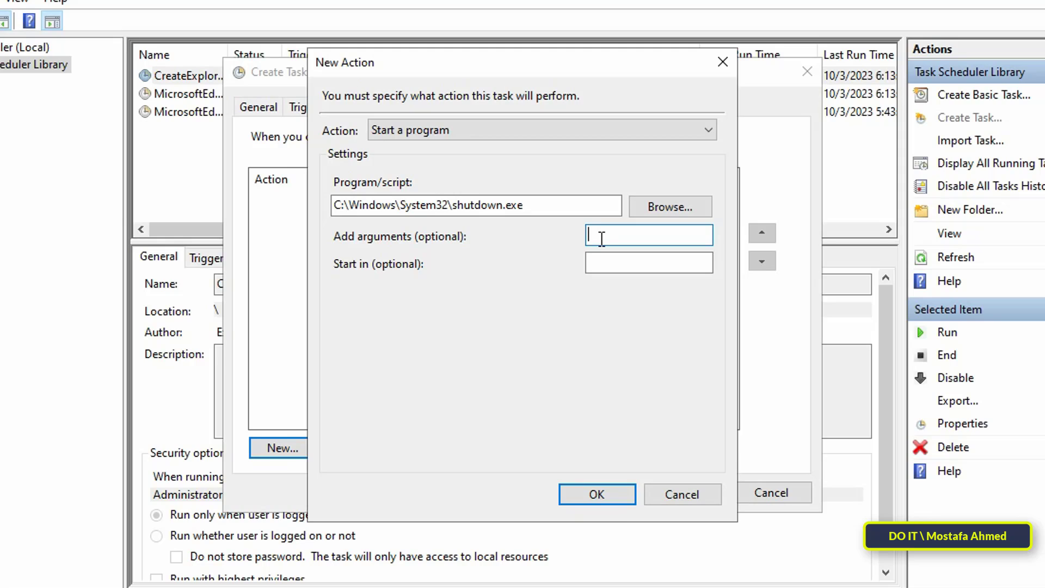
pyautogui.write('/')
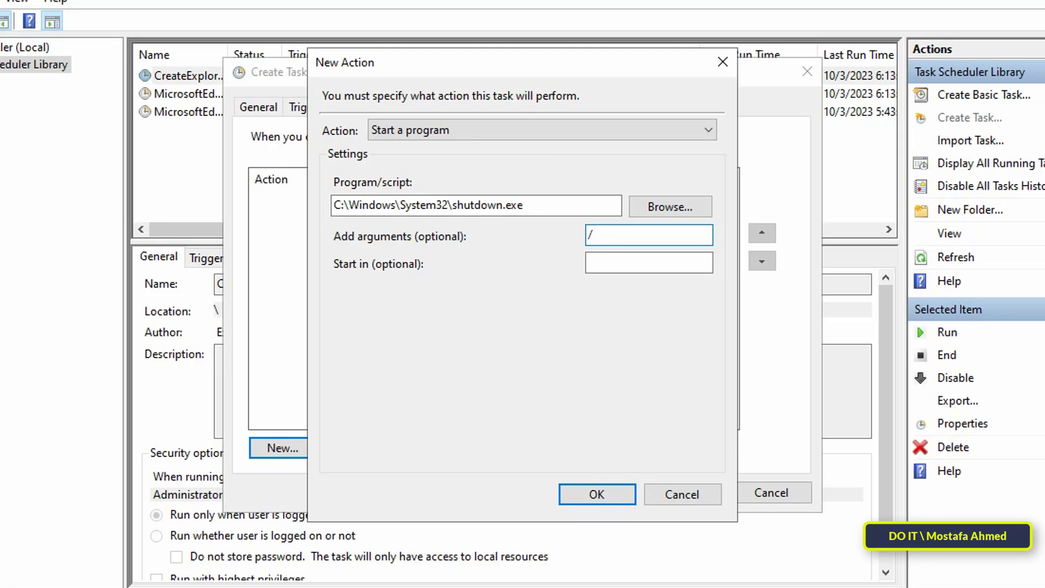
pyautogui.write('s')
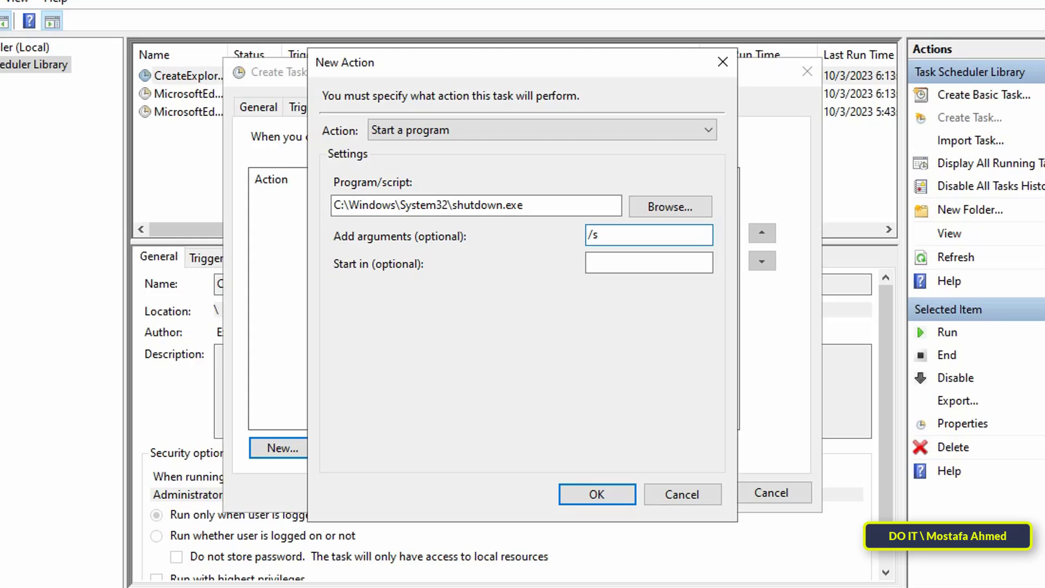
pyautogui.click(596, 494)
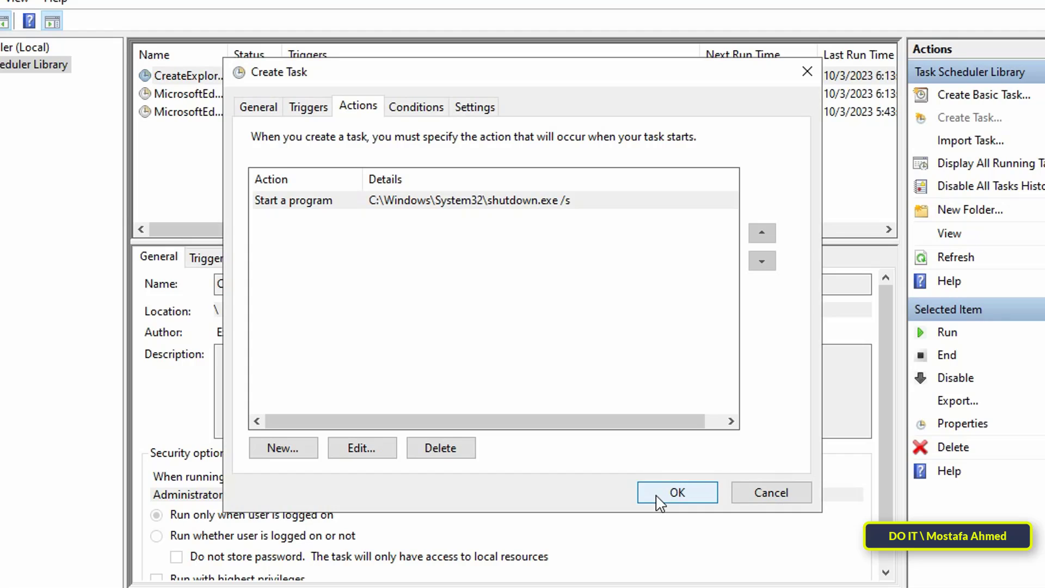
# Save the Shutdown task and confirm the account credentials
pyautogui.click(678, 492)
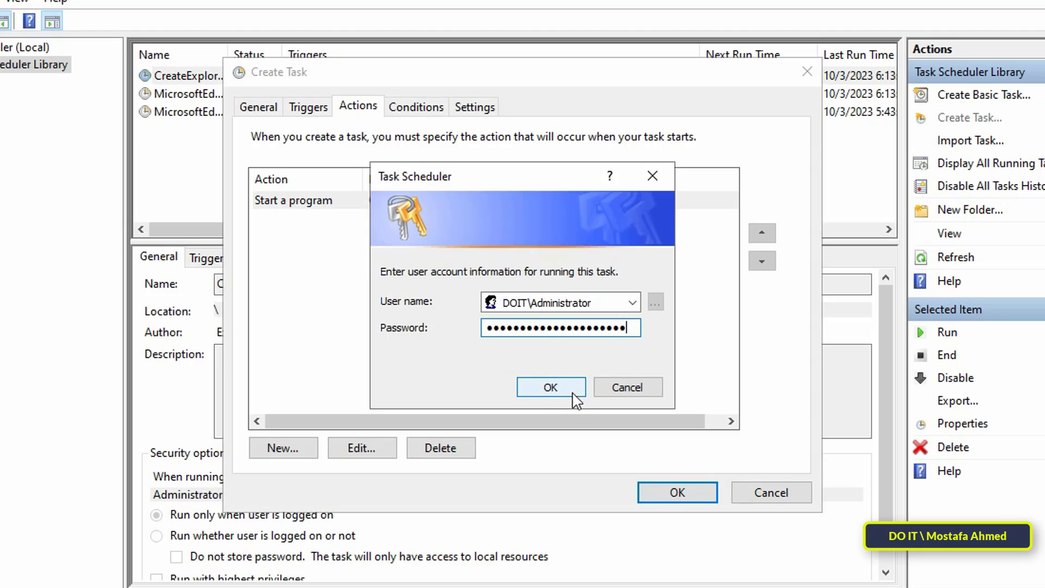
pyautogui.click(550, 387)
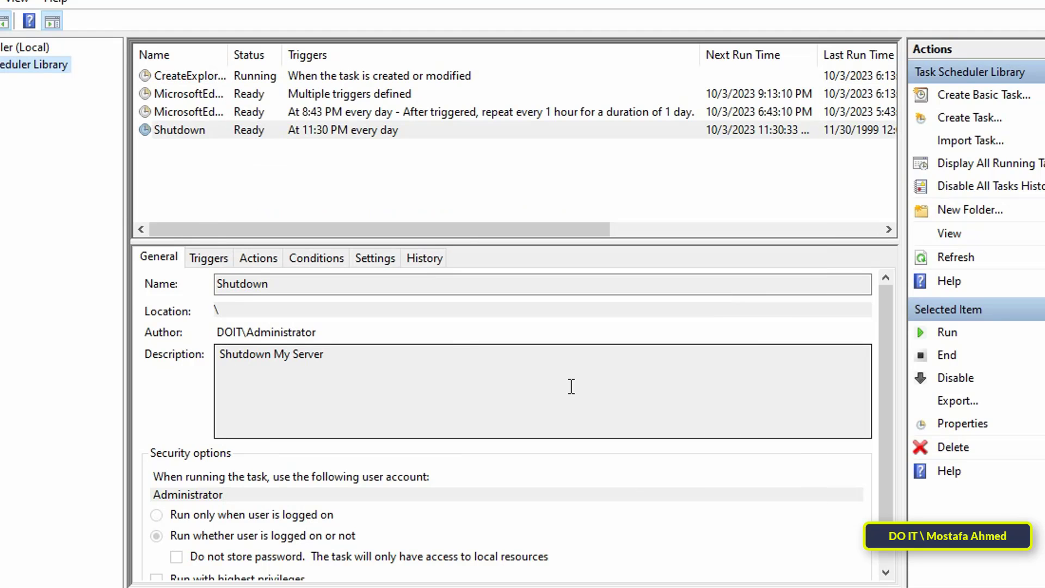
pyautogui.click(179, 129)
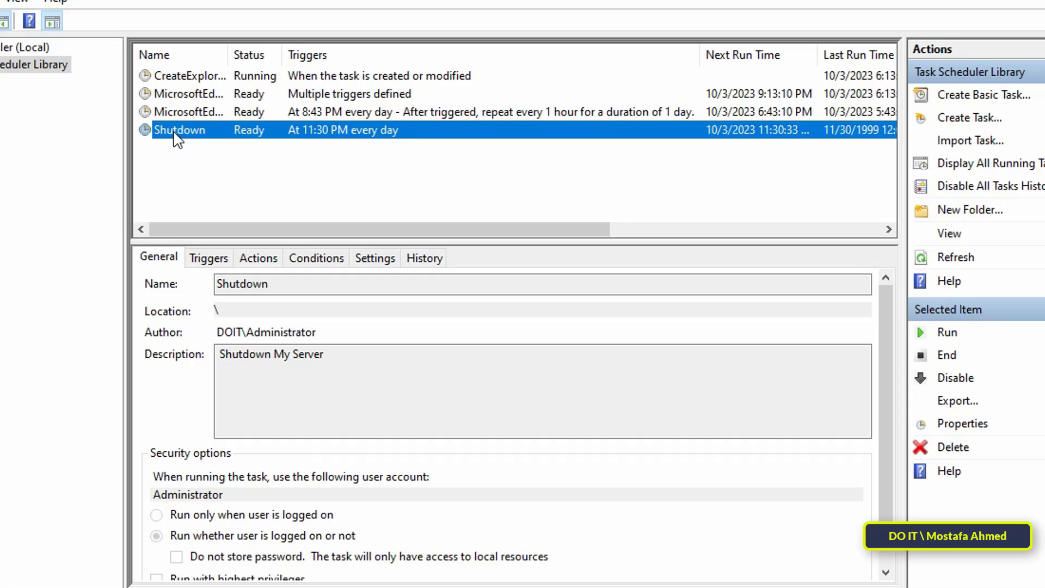
pyautogui.moveTo(339, 143)
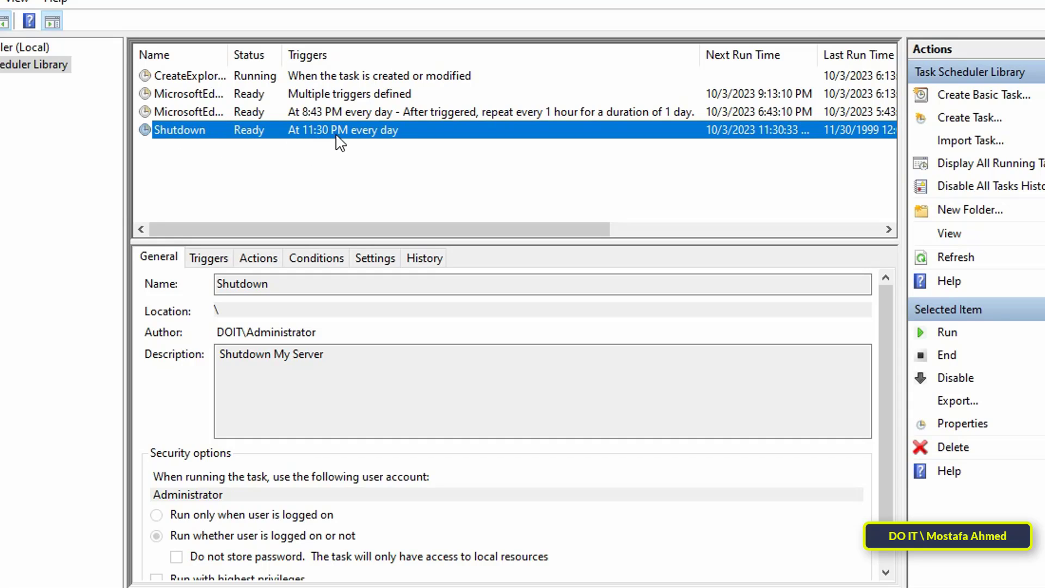
pyautogui.moveTo(372, 148)
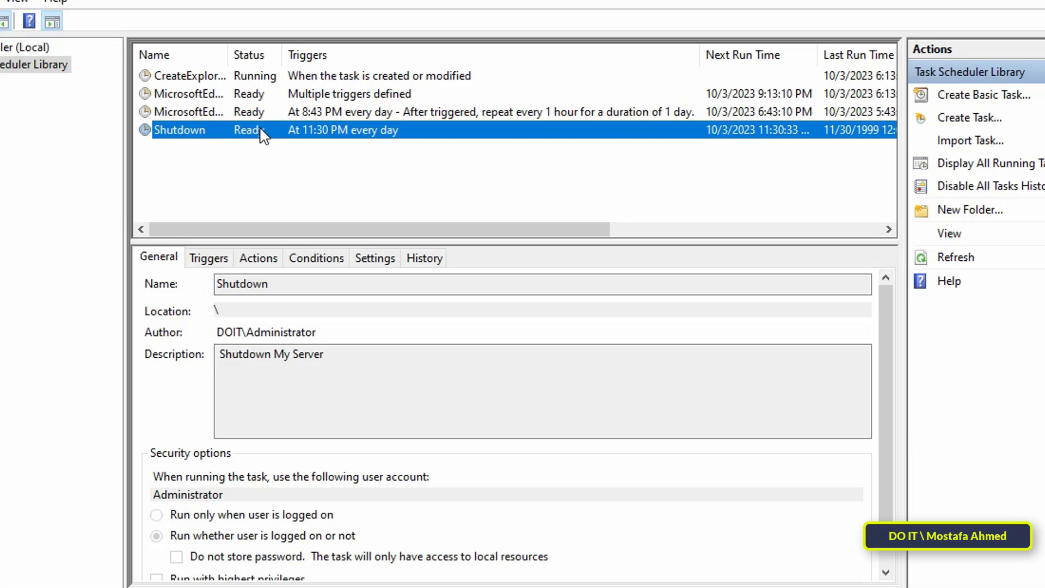
pyautogui.click(180, 130)
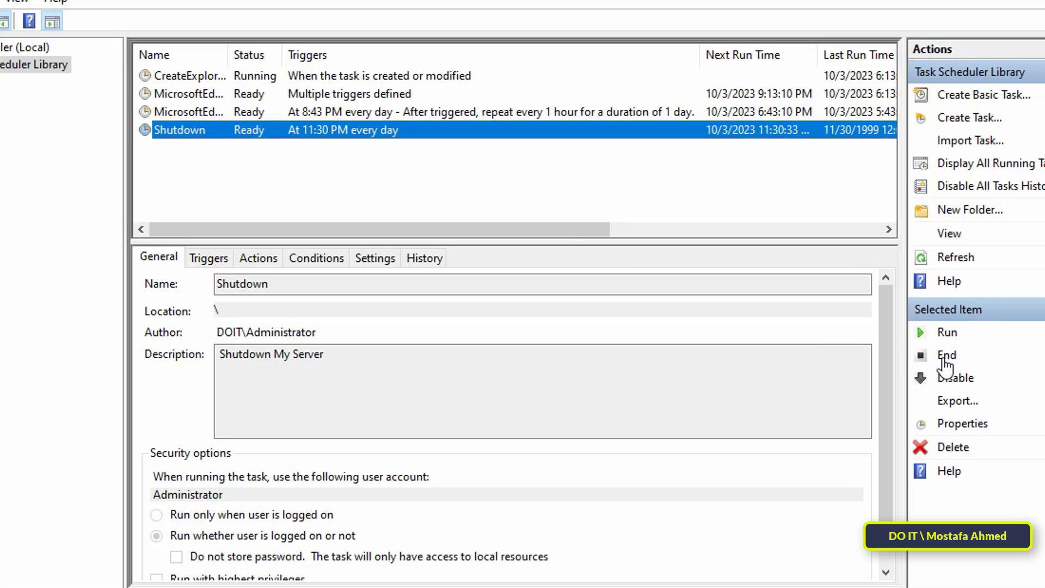
pyautogui.moveTo(961, 455)
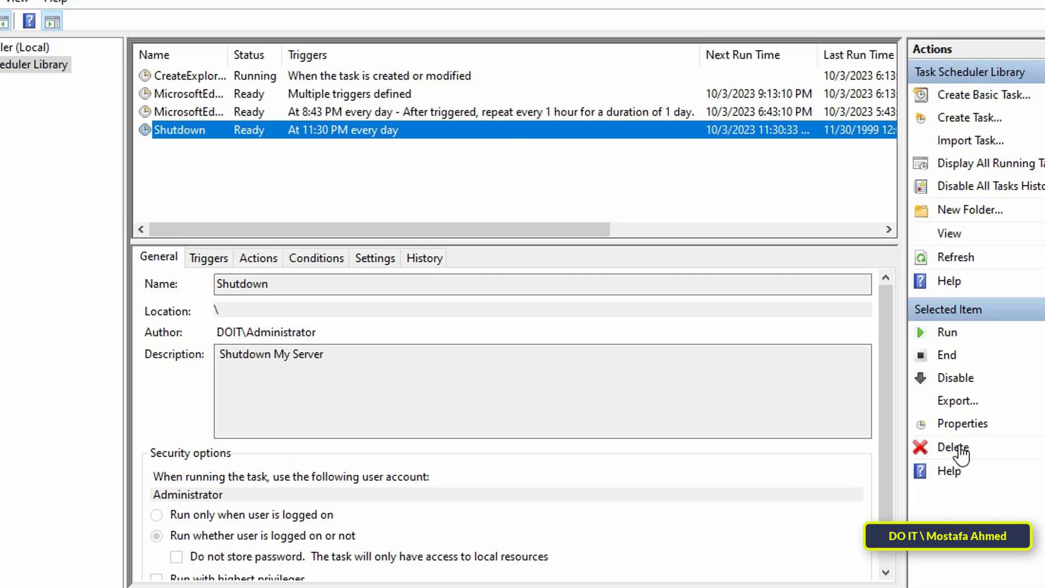